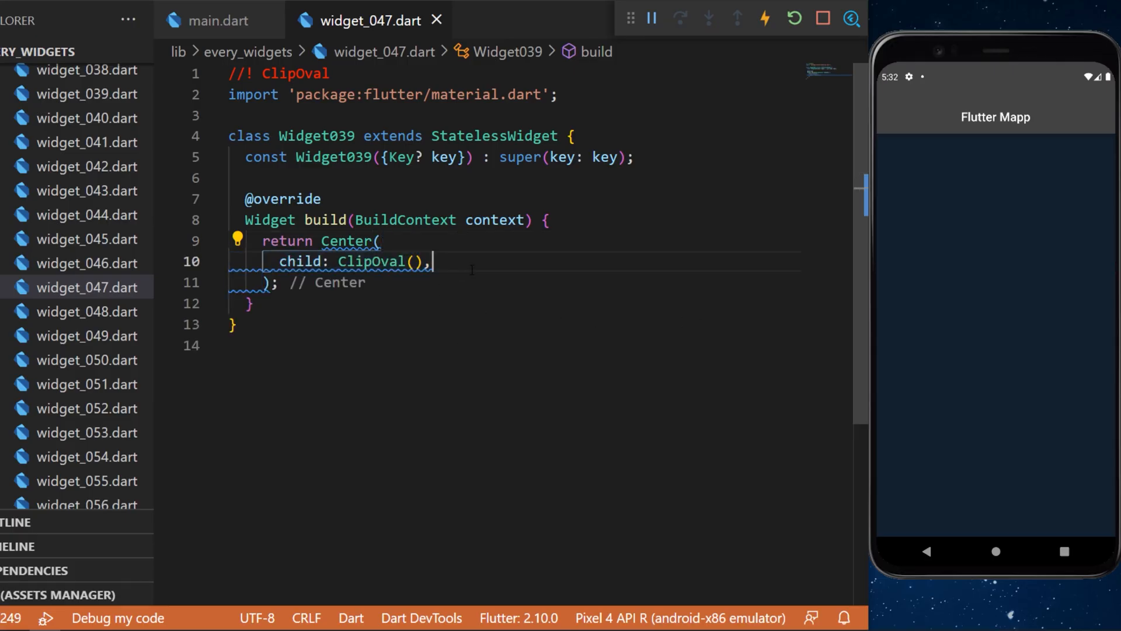
# Step: Fill the empty ClipOval with a child Container of width 80, height 80, color Colors.orangeAccent
pyautogui.doubleClick(381, 260)
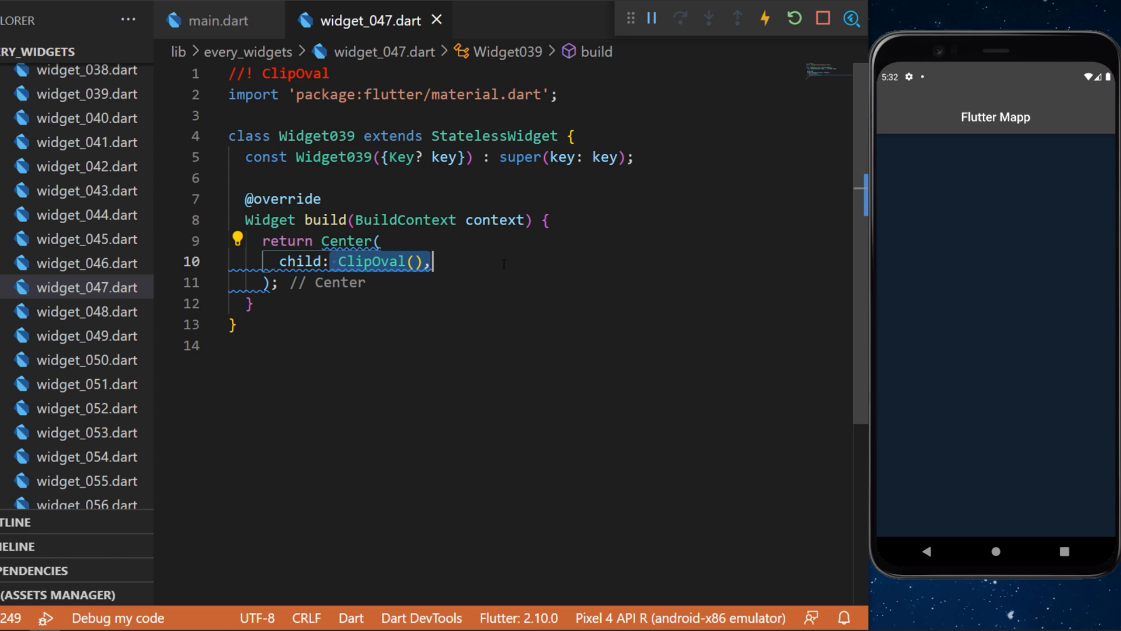
pyautogui.write('child: Container(')
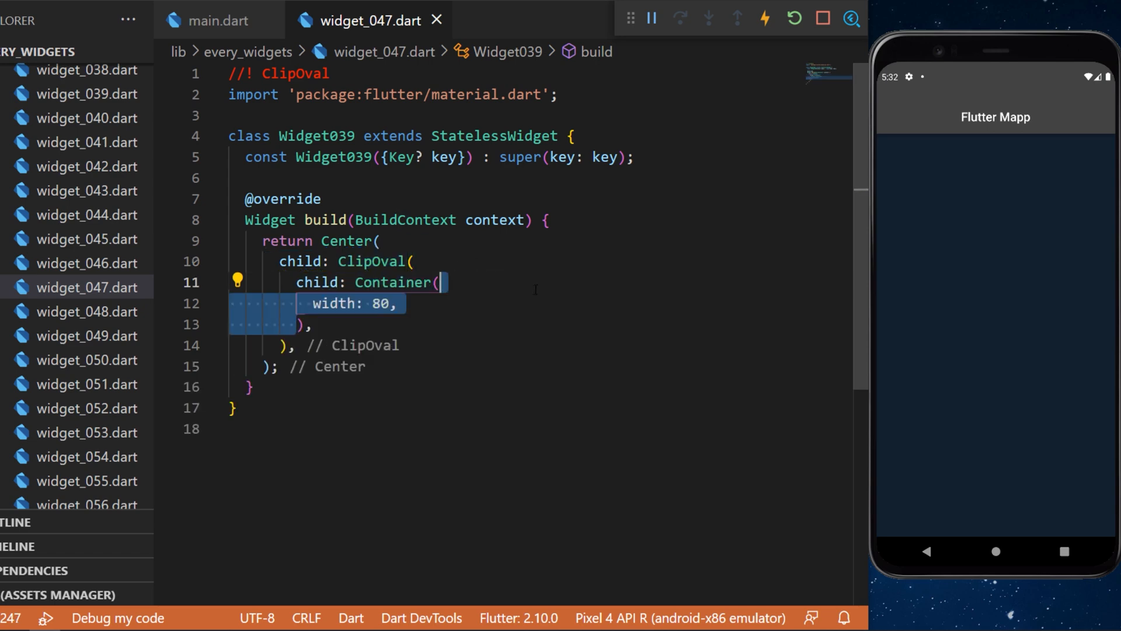
pyautogui.write('height: 80,')
pyautogui.write('color: Colors.orangeAccent,')
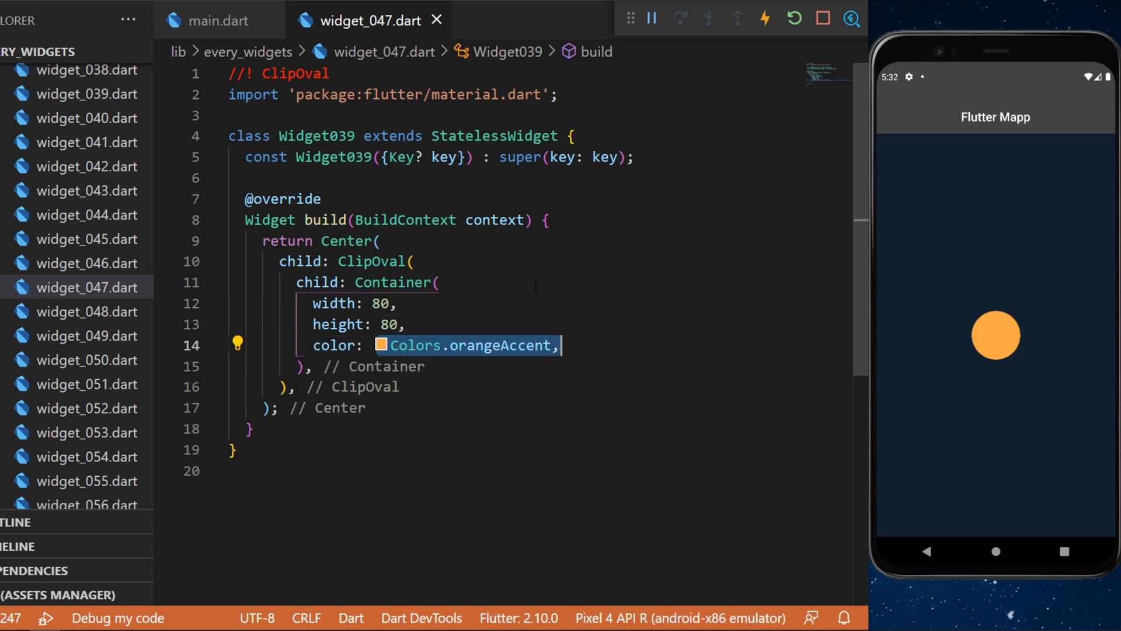
pyautogui.moveTo(968, 348)
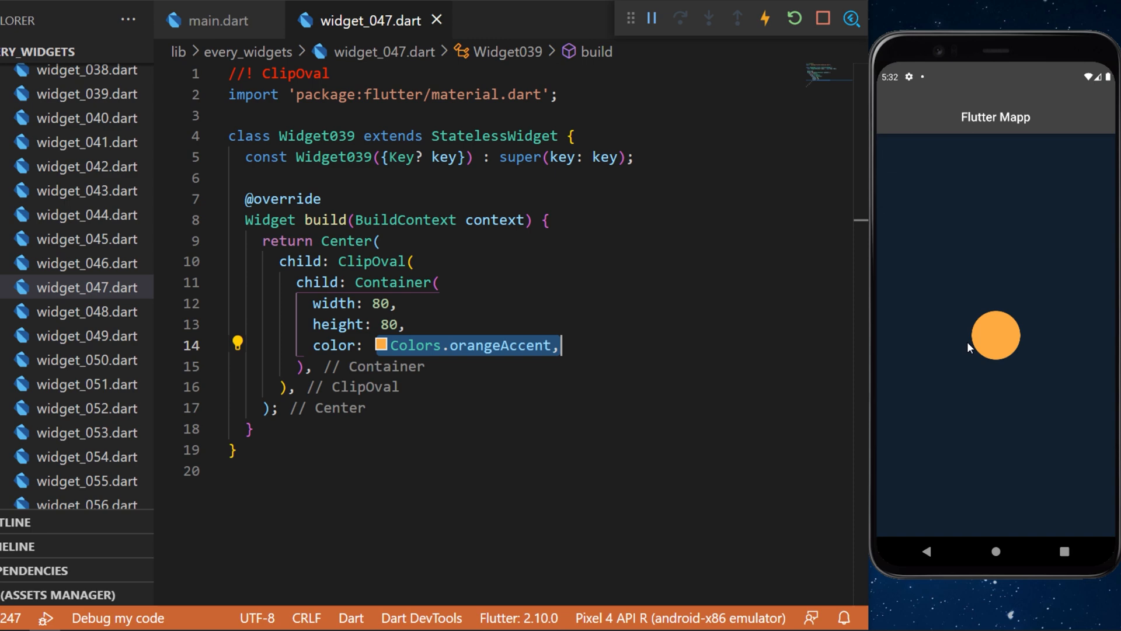
pyautogui.moveTo(958, 321)
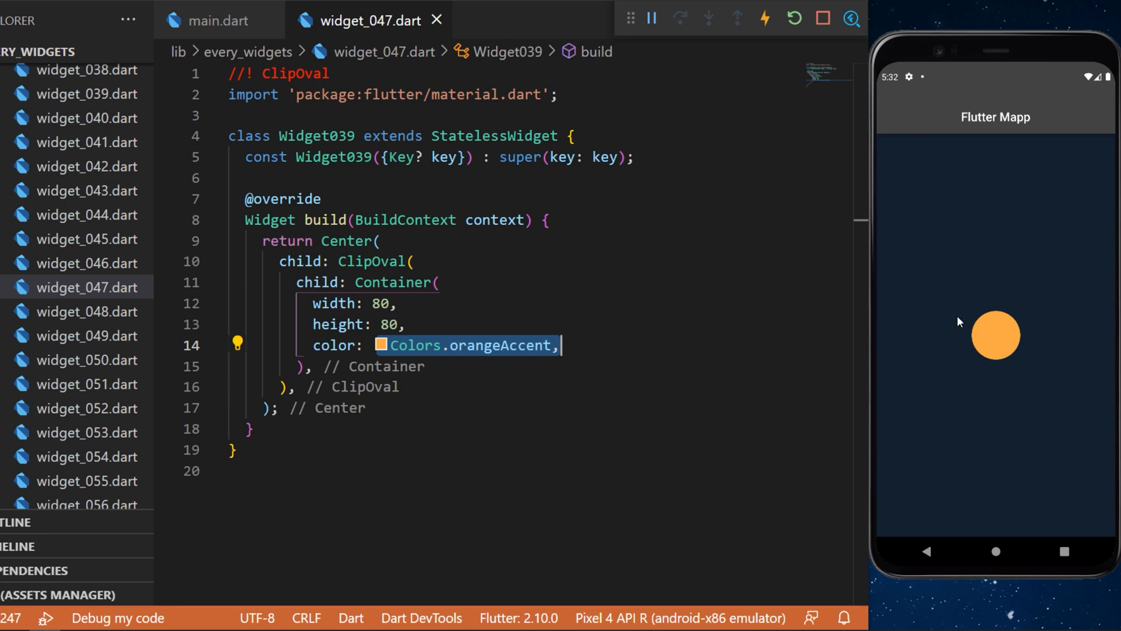
pyautogui.moveTo(1022, 334)
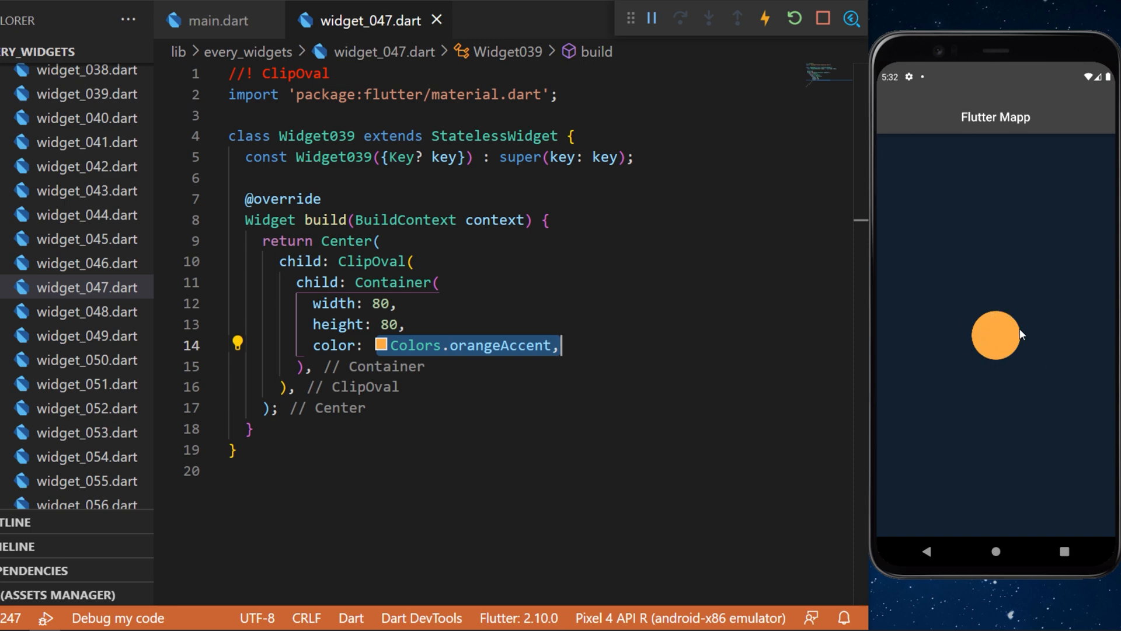
# Step: Add clipper: CustomClip() to ClipOval and create class CustomClip extends CustomClipper<Rect>
pyautogui.write('clipper: CustomClip(),')
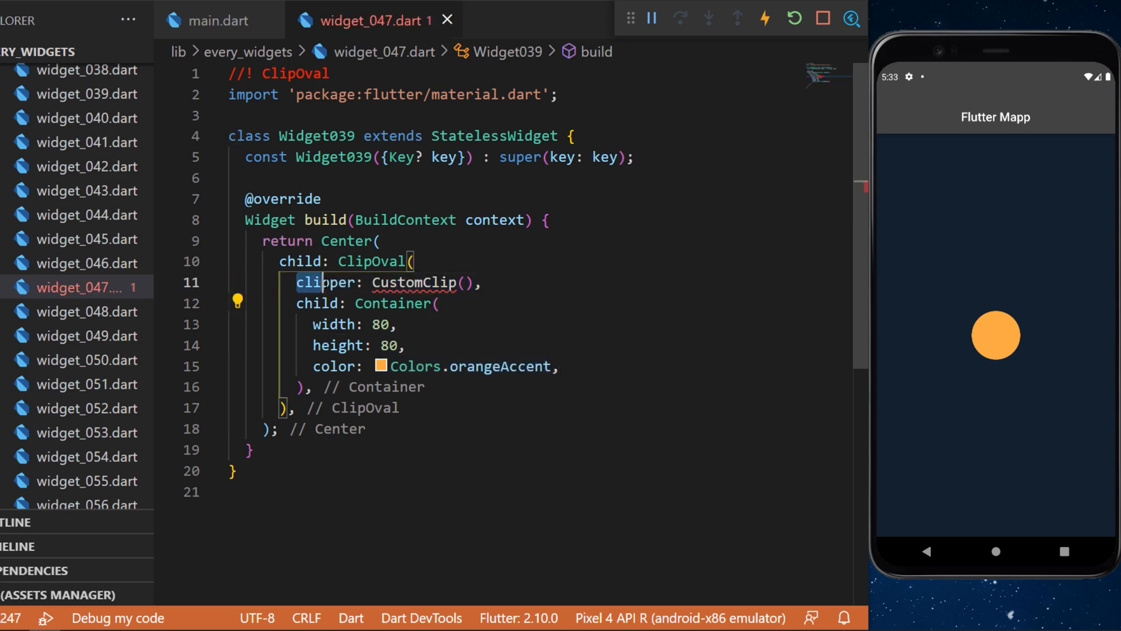
pyautogui.doubleClick(413, 281)
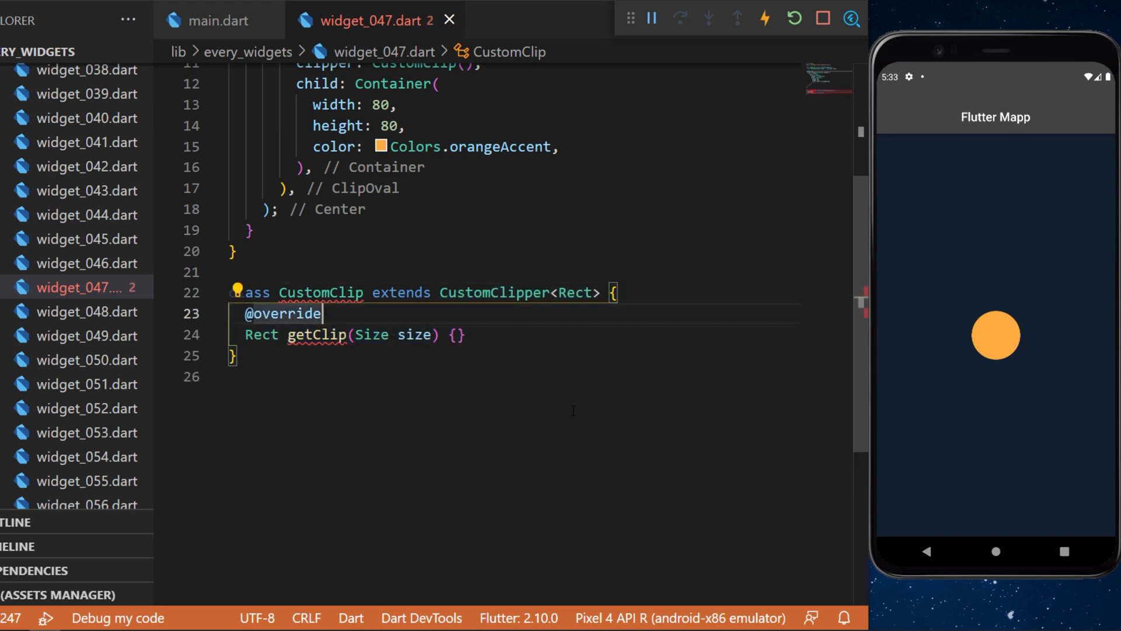
# Step: Return Rect.fromLTWH(0, 0, size.width - 15, size.height) from getClip
pyautogui.write('return Rect.fromLTWH(0, 0, size.width - 15, size.height);')
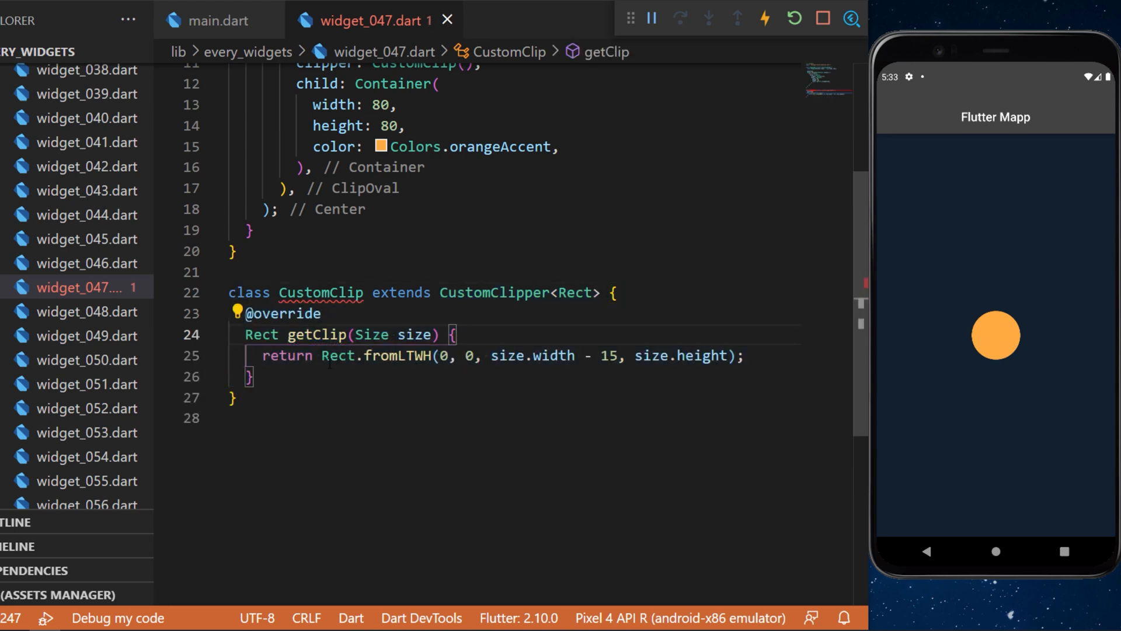
pyautogui.click(371, 356)
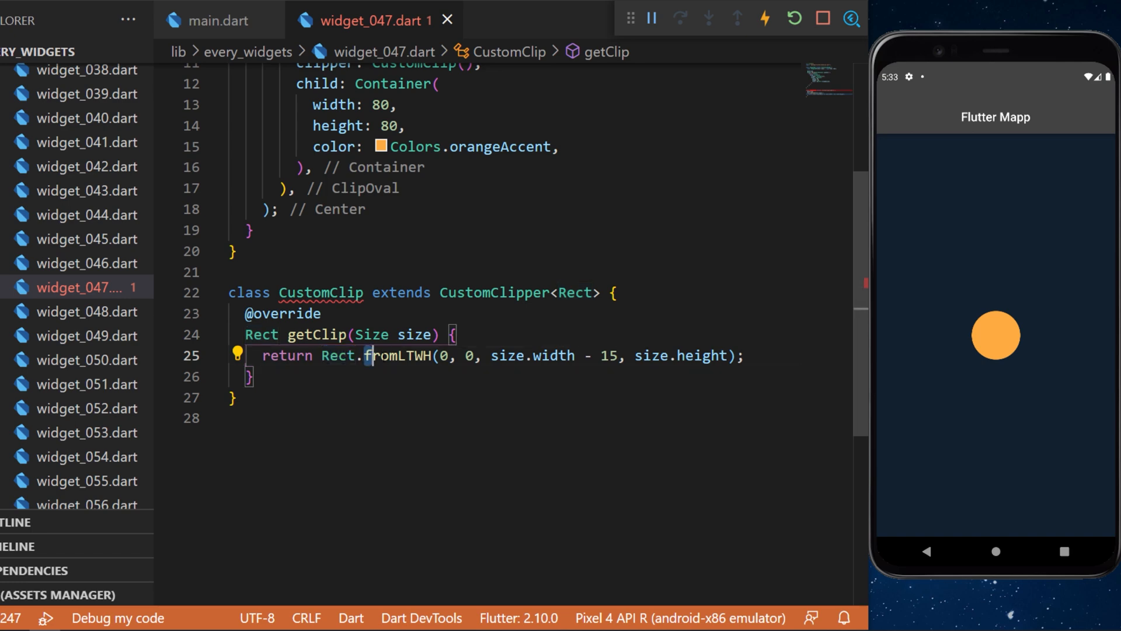
pyautogui.doubleClick(399, 355)
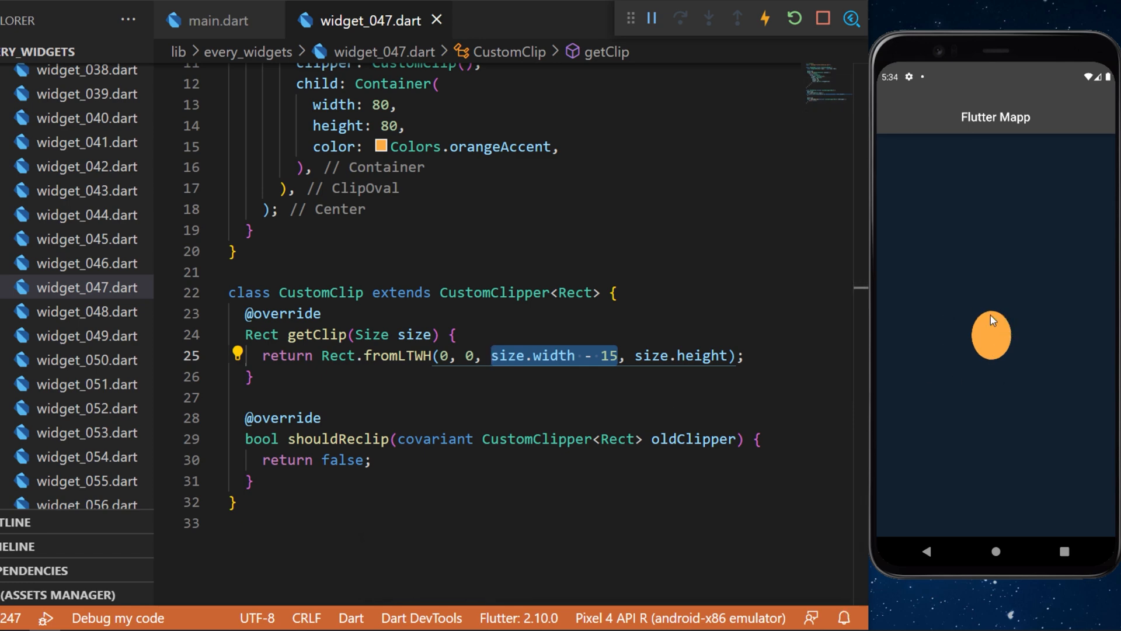
pyautogui.moveTo(973, 337)
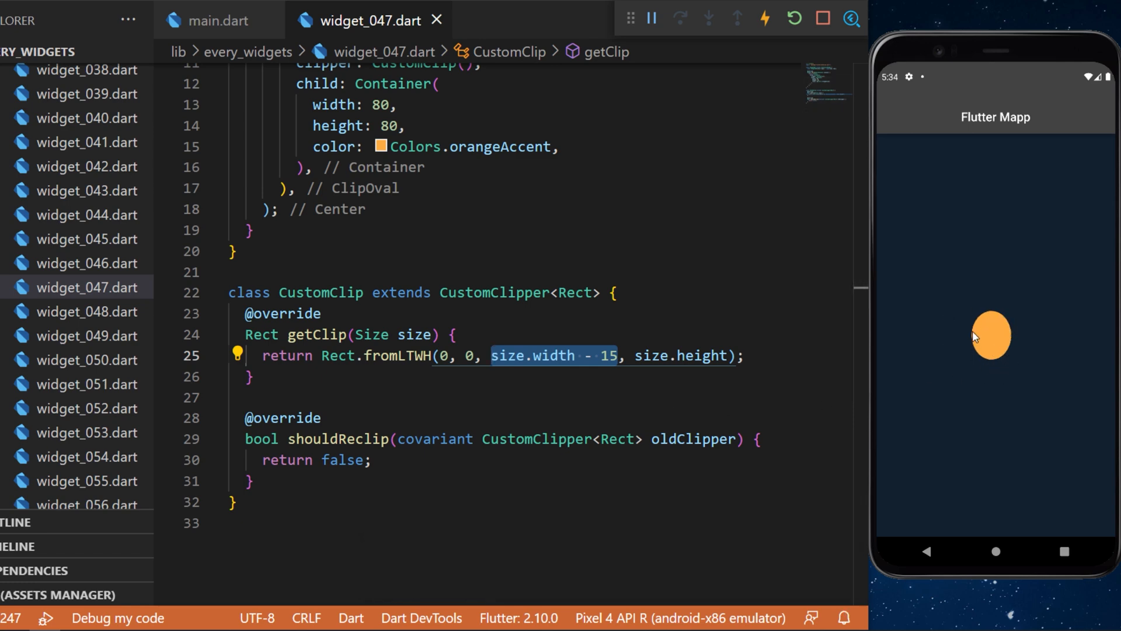